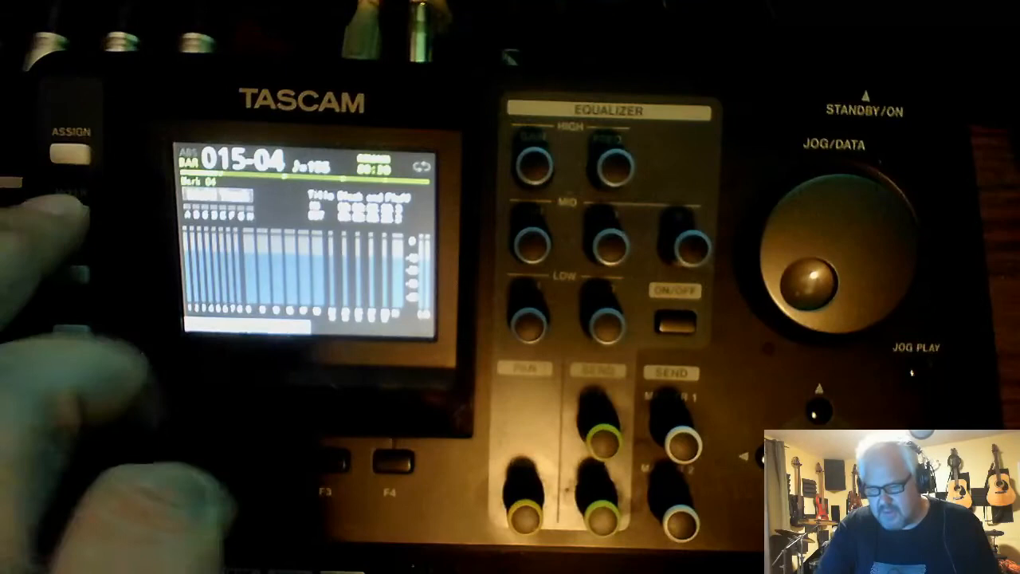
Exit the level meter view back to the 'Black and Fluff' home screen showing tracks 1–24
click(70, 215)
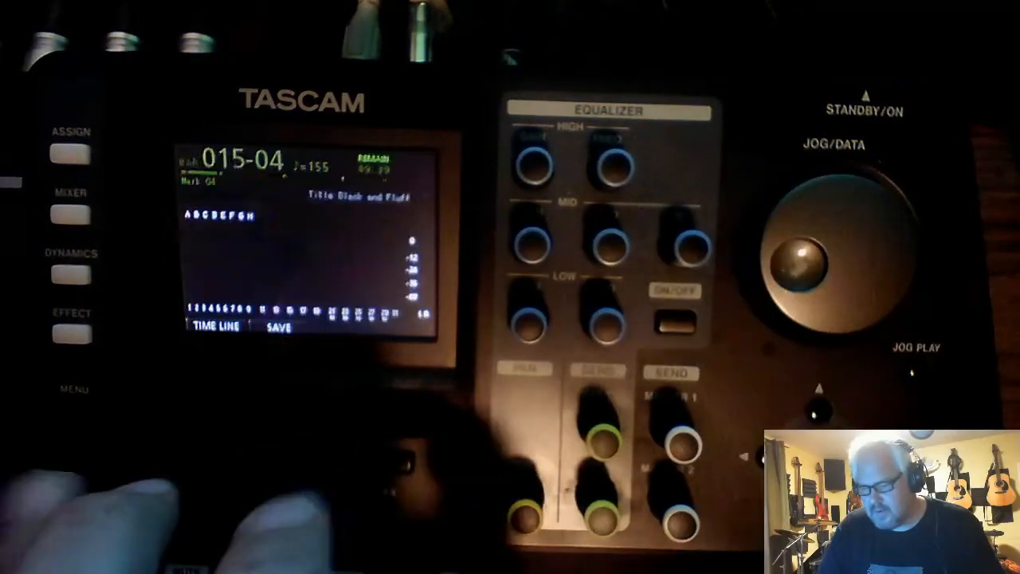
click(71, 214)
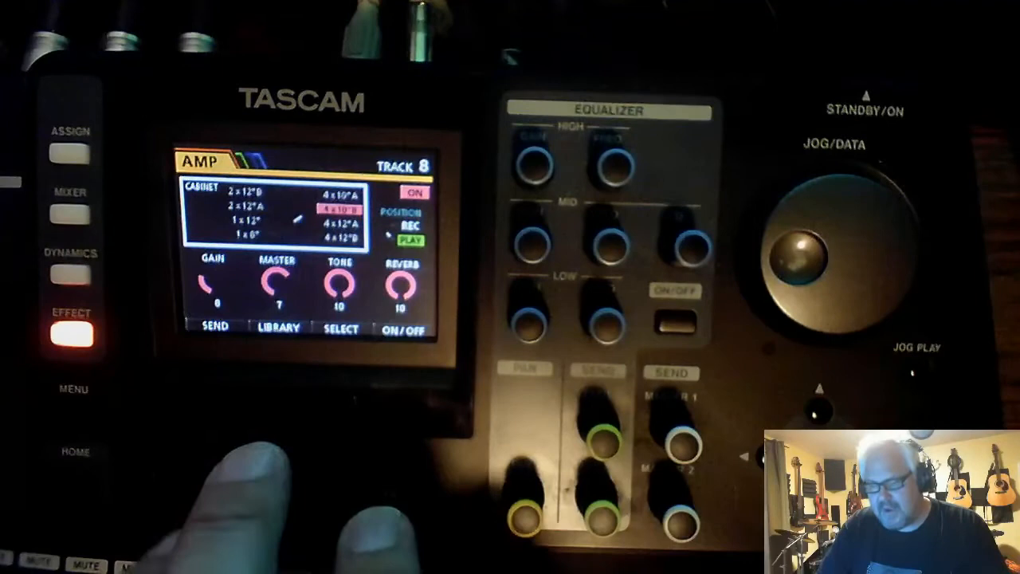
Close the track 8 amp effect screen, returning to the song home screen at bar 41
click(278, 327)
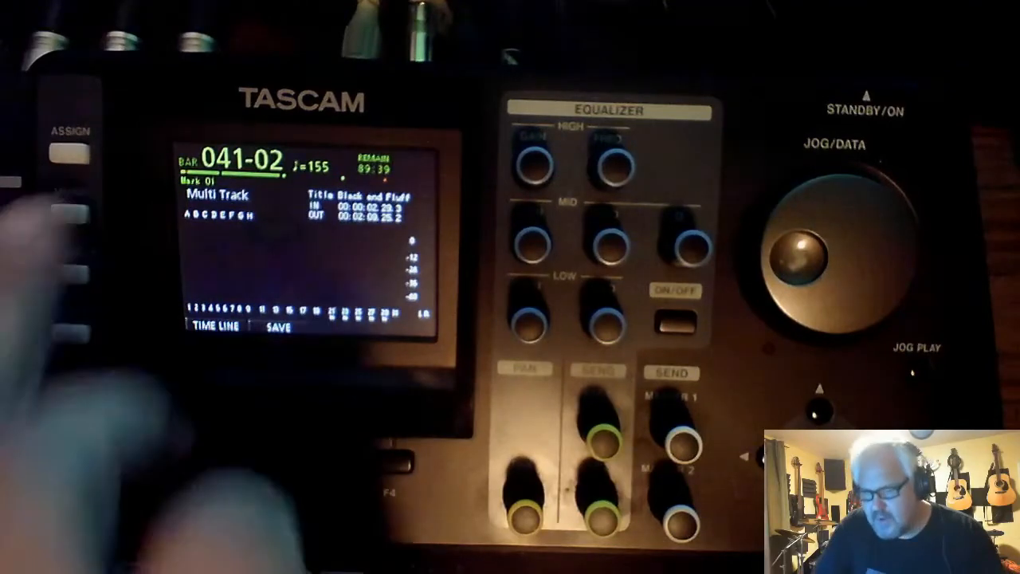
Bring up track 1's mixer equalizer page with high, mid and low EQ bands
click(70, 215)
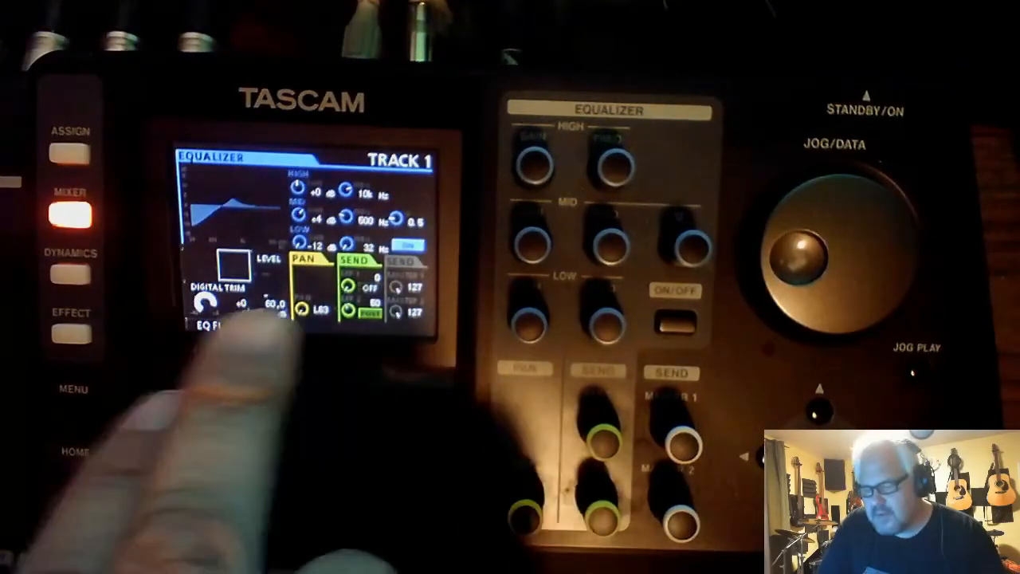